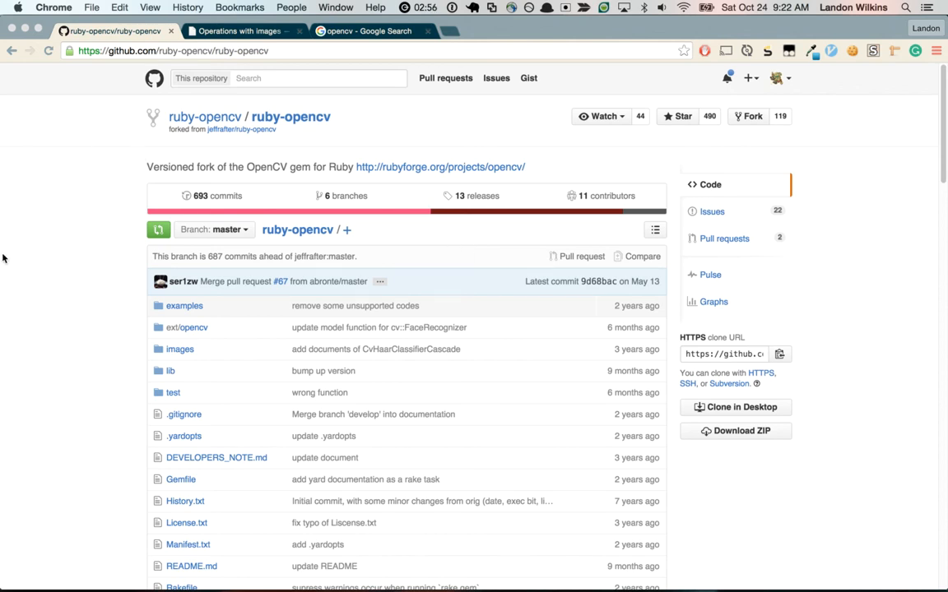
# Scroll the ruby-opencv README down to its Requirement and Install sections.
pyautogui.scroll(-3)
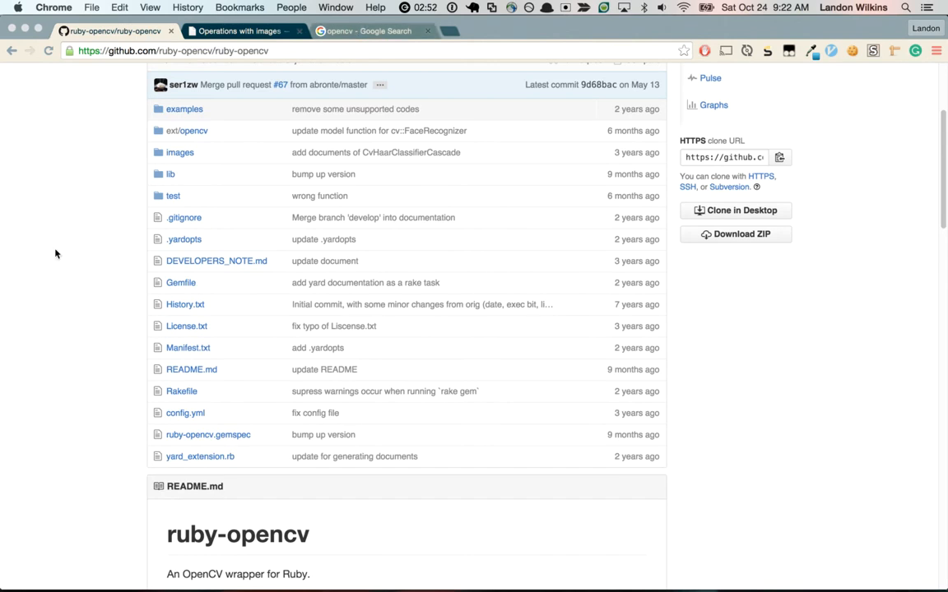
pyautogui.scroll(-3)
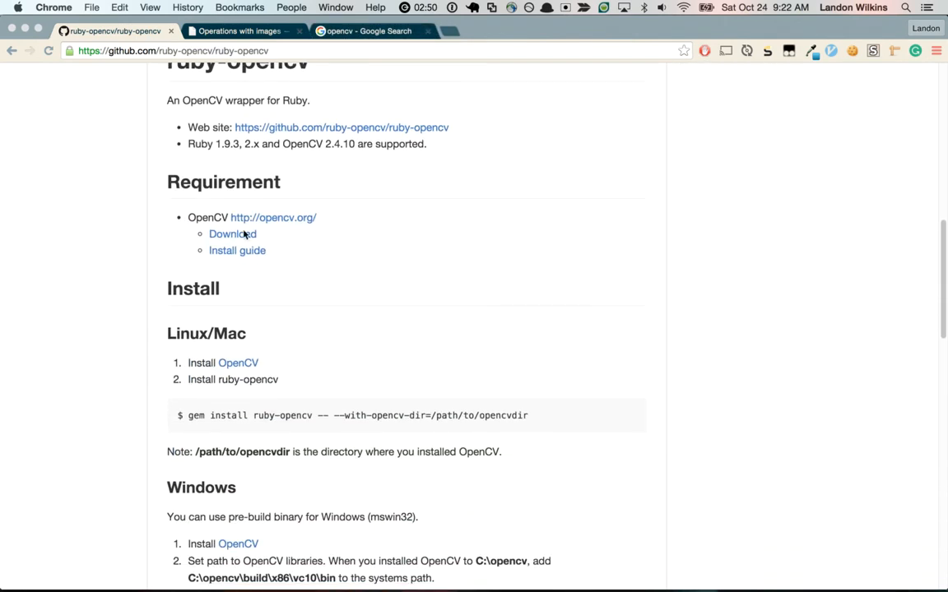
pyautogui.moveTo(181, 410)
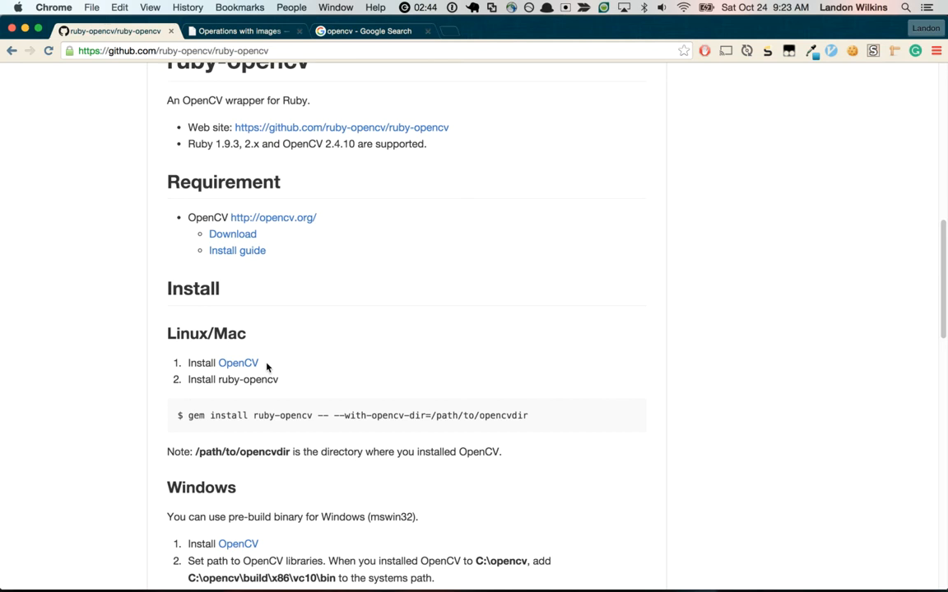
pyautogui.moveTo(658, 352)
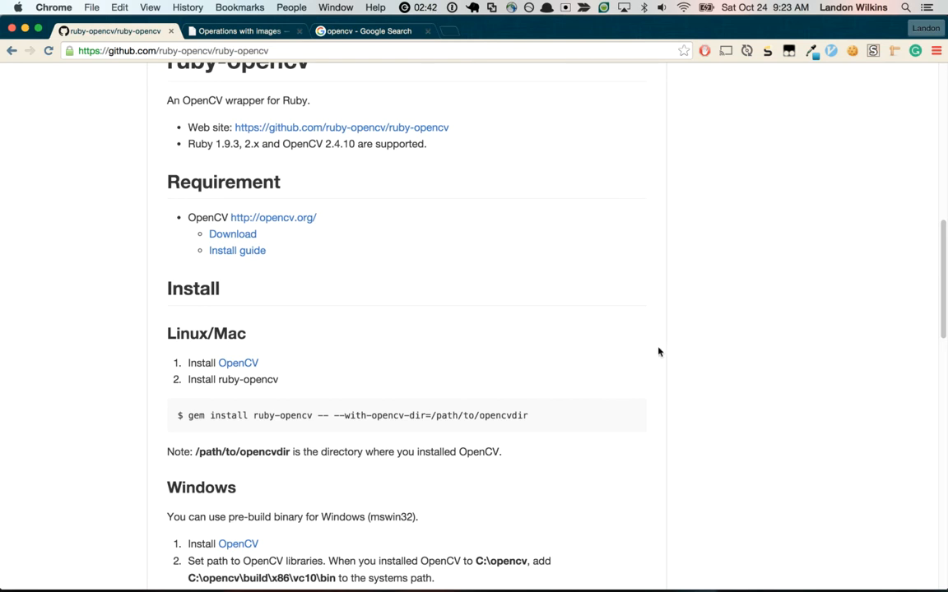
pyautogui.moveTo(632, 321)
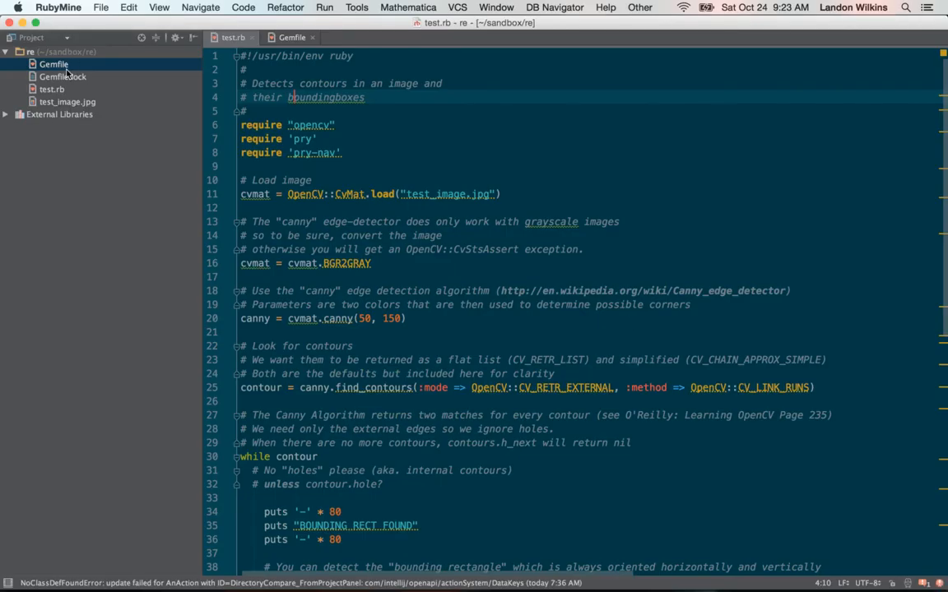
# View the project's Gemfile declaring the ruby-opencv gem.
pyautogui.click(289, 37)
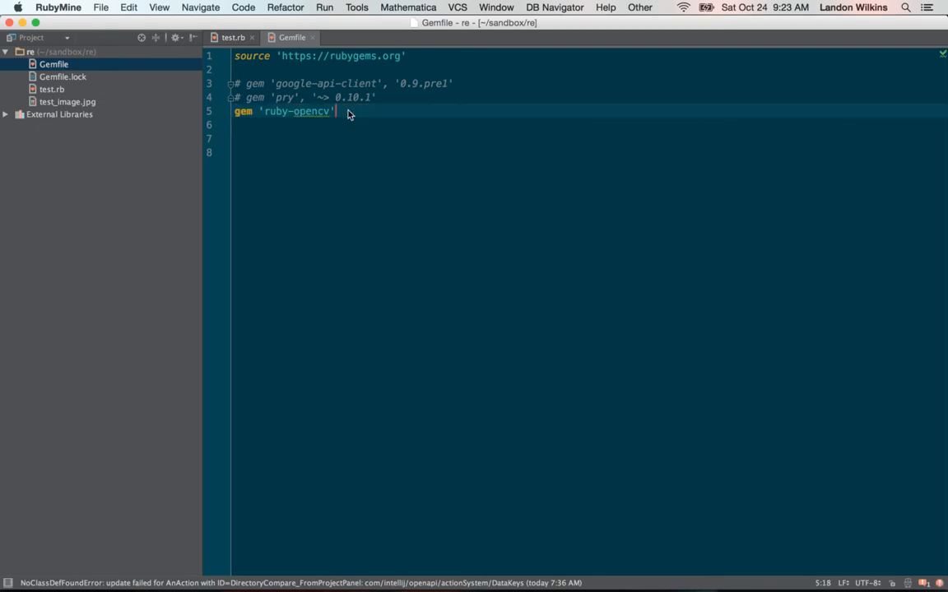
pyautogui.moveTo(108, 92)
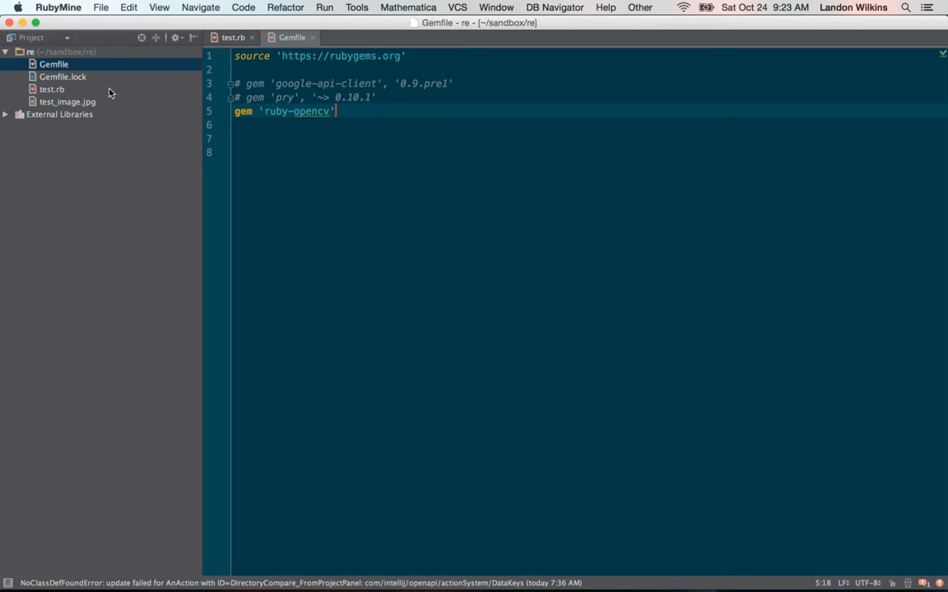
pyautogui.write('g')
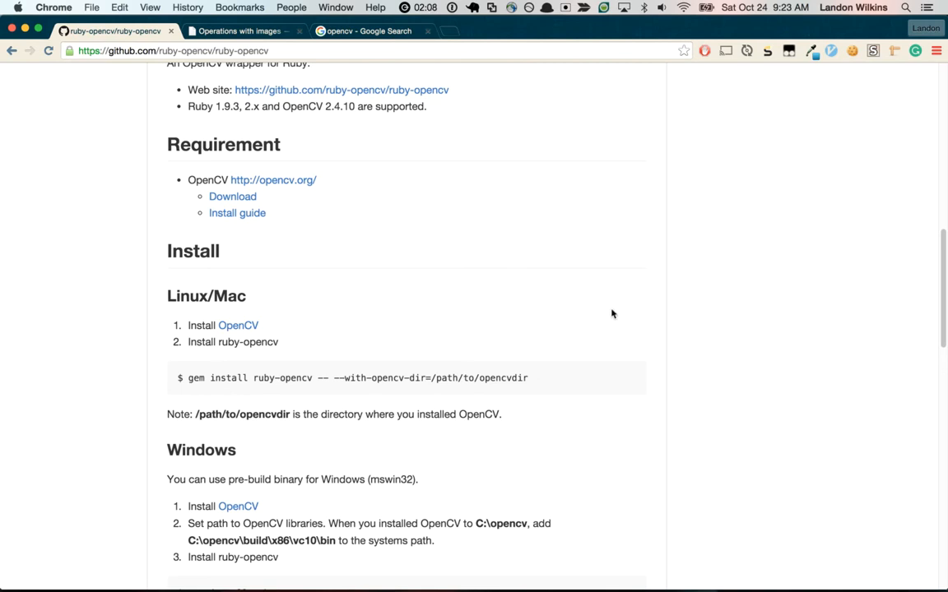
# Return through the browser tabs to the ruby-opencv repository page.
pyautogui.click(239, 29)
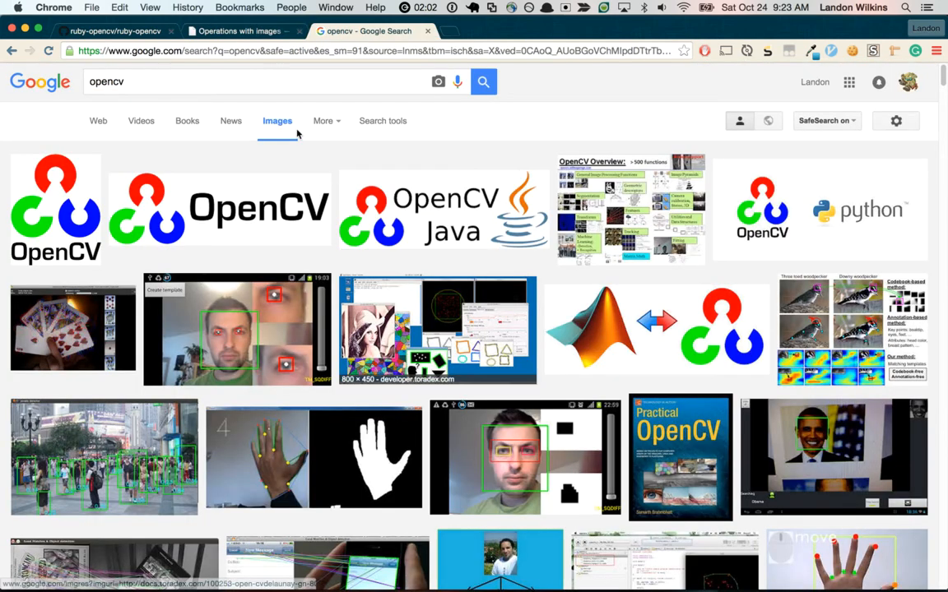
pyautogui.click(239, 29)
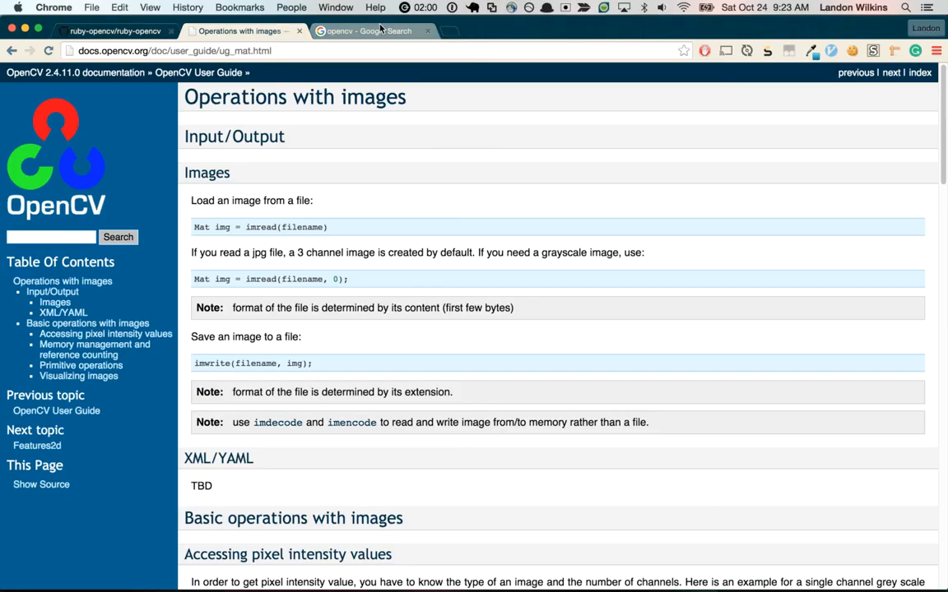
pyautogui.moveTo(370, 30)
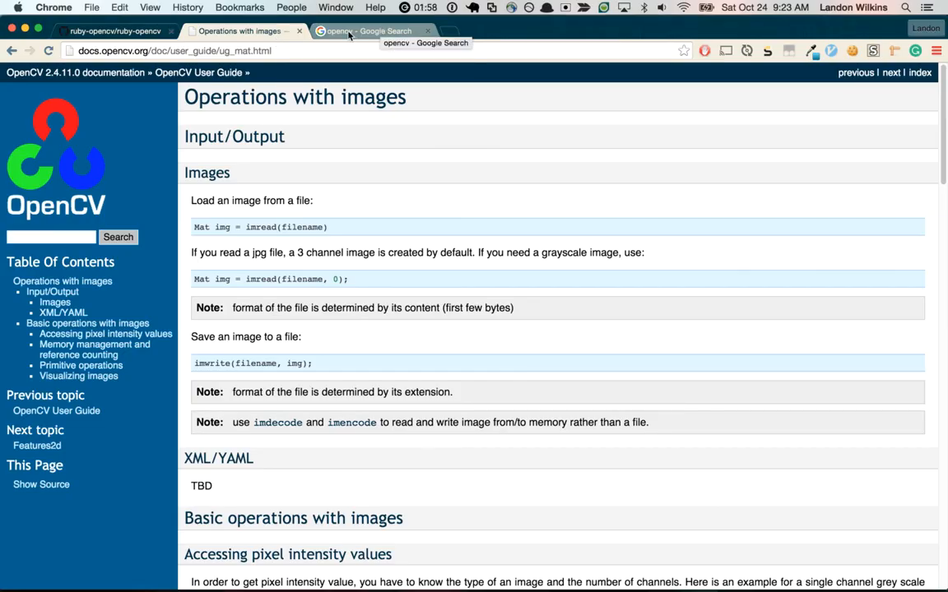
pyautogui.click(111, 30)
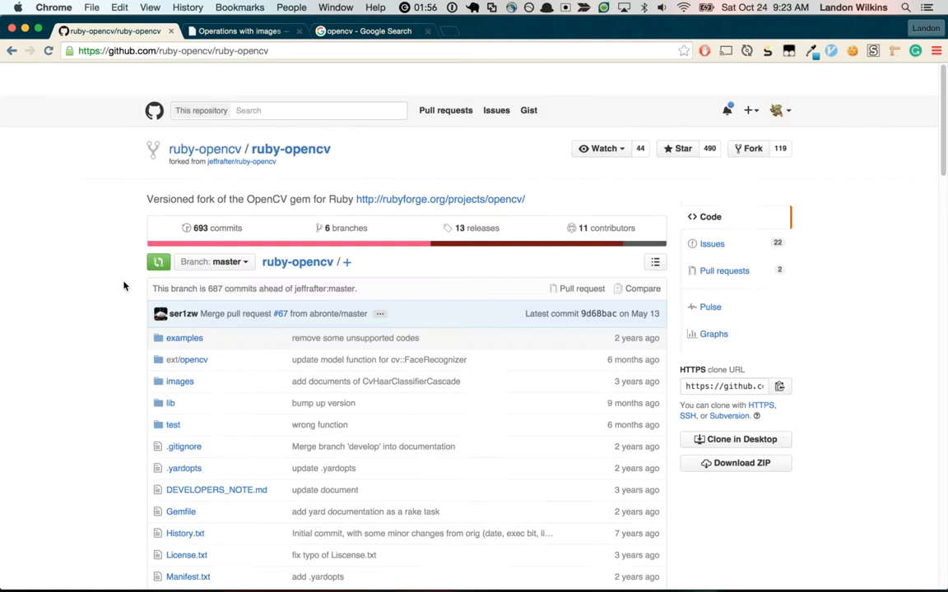
# Navigate examples > contours to view bounding-box-detect-canny.rb.
pyautogui.click(185, 337)
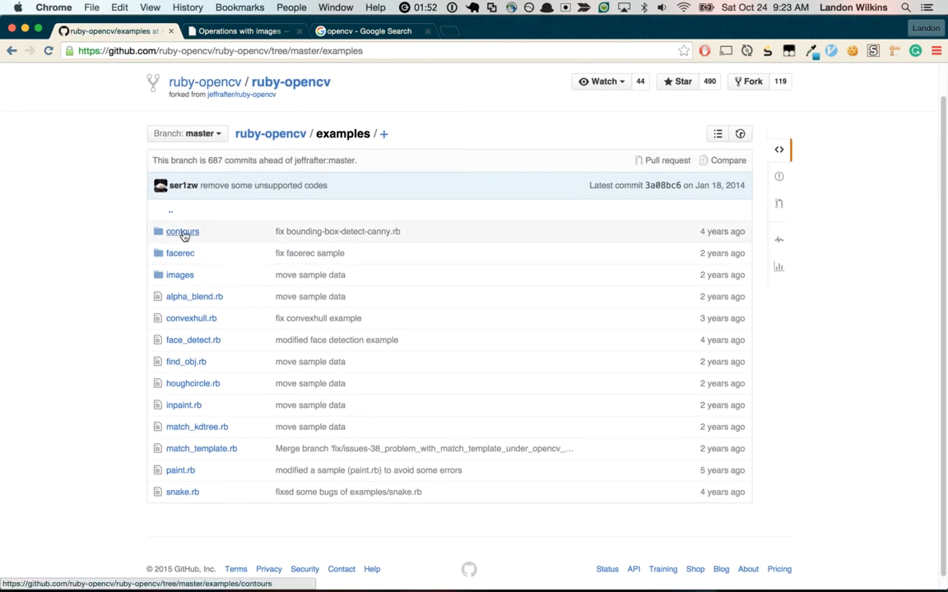
pyautogui.click(181, 230)
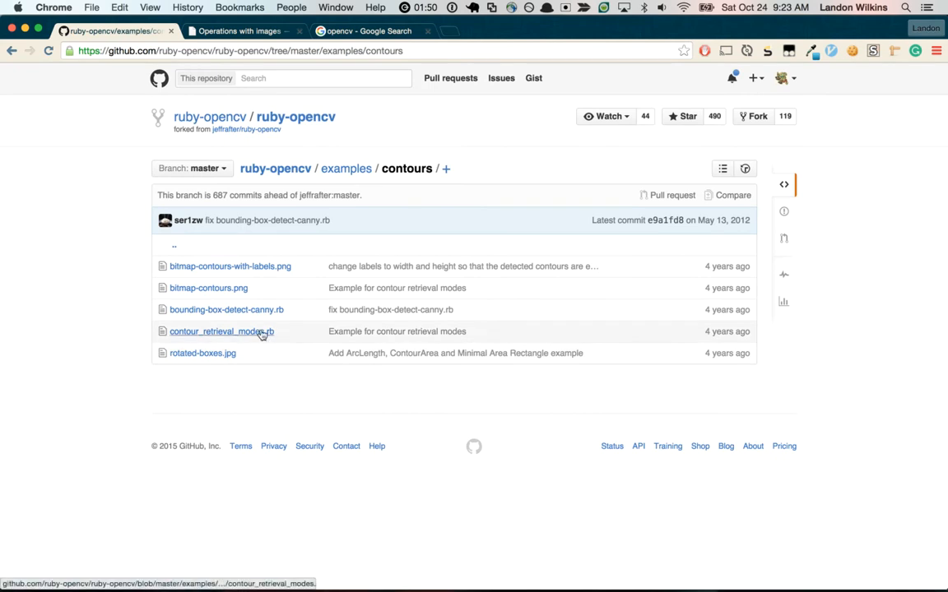
pyautogui.moveTo(227, 309)
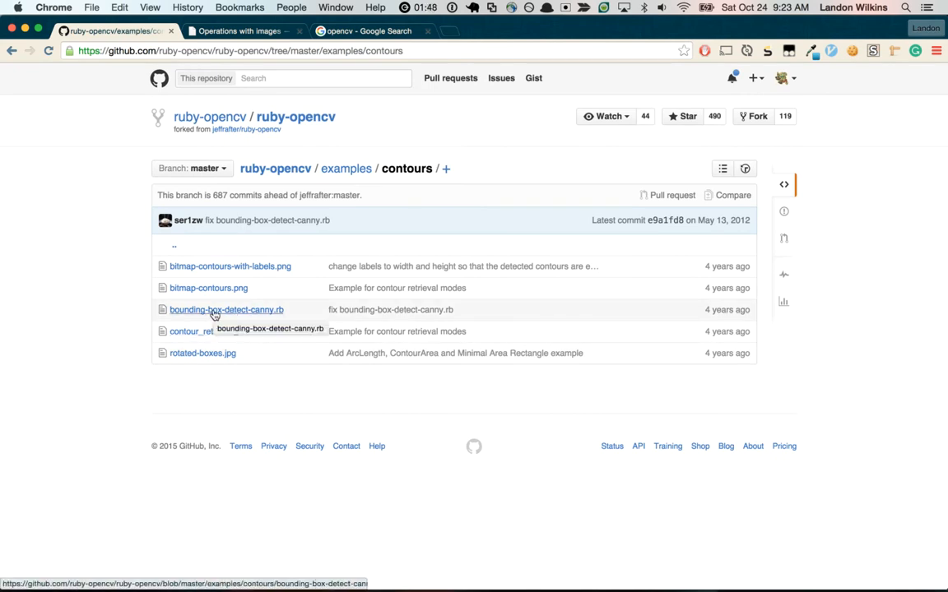
pyautogui.click(227, 309)
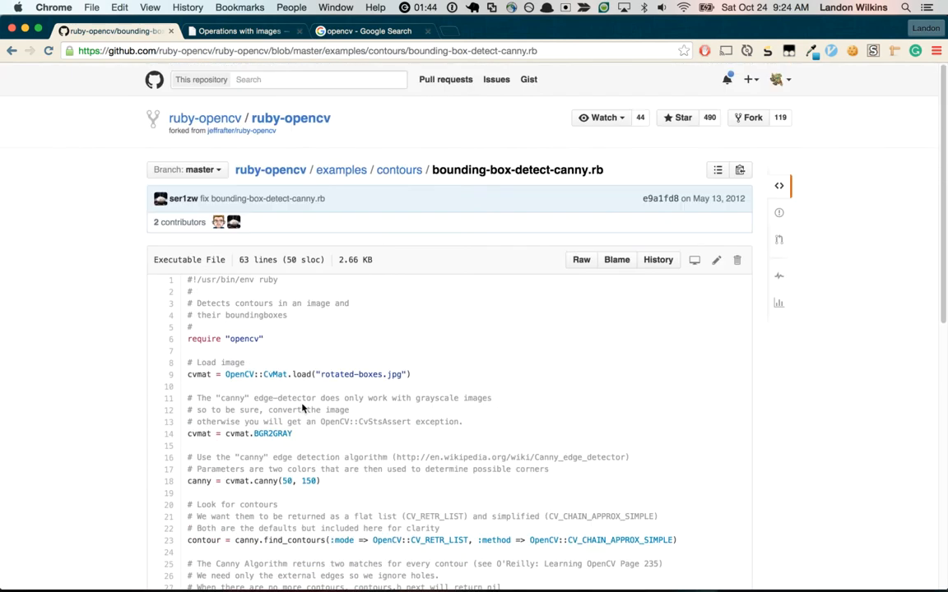
pyautogui.scroll(-3)
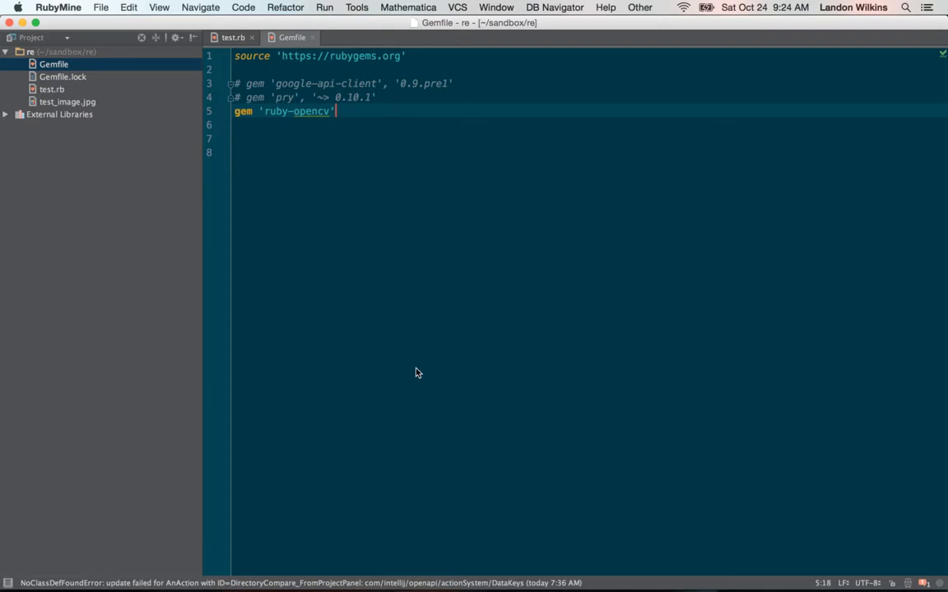
# Bring up test.rb with the contour-detection script in the editor.
pyautogui.click(233, 36)
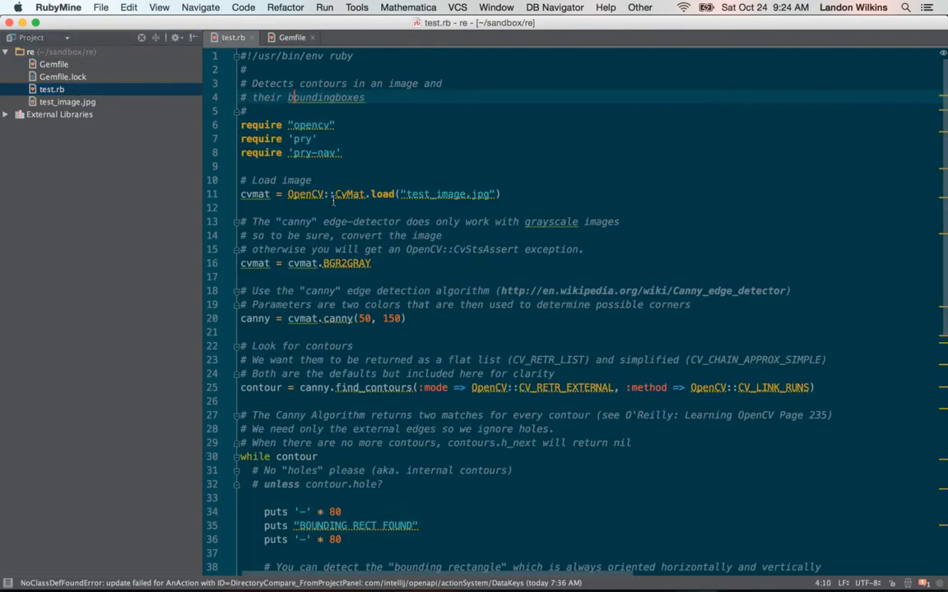
pyautogui.doubleClick(446, 194)
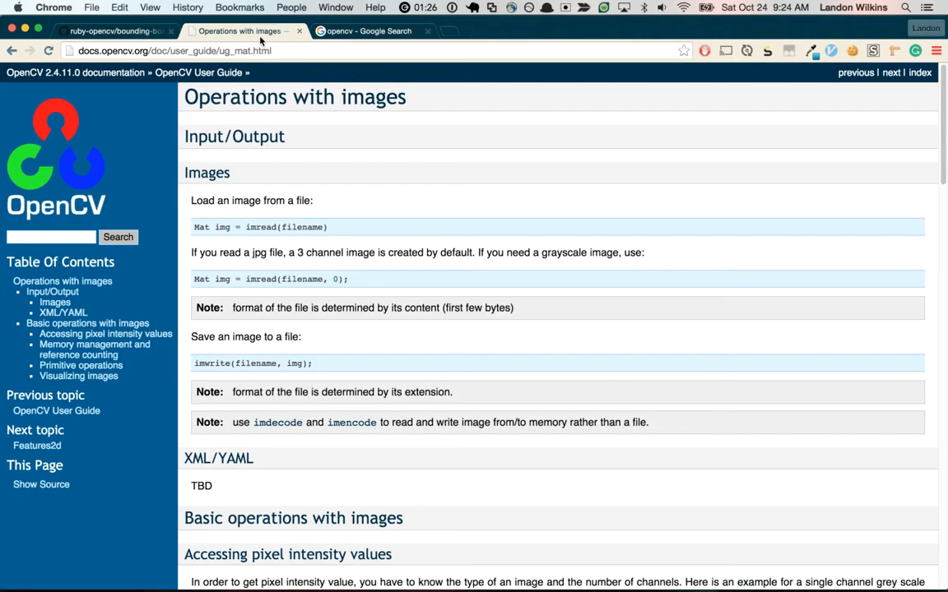
pyautogui.moveTo(86, 144)
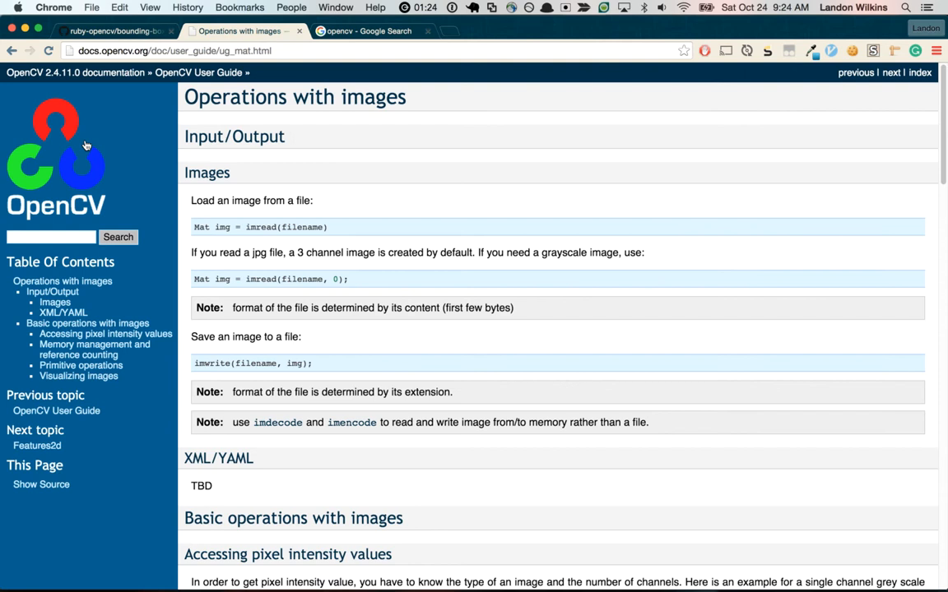
pyautogui.moveTo(329, 362)
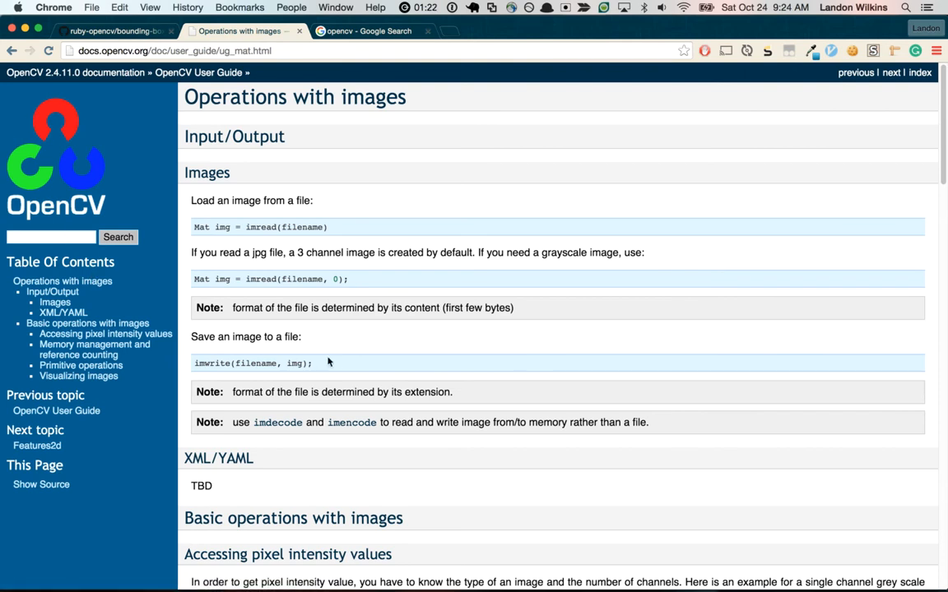
pyautogui.moveTo(319, 281)
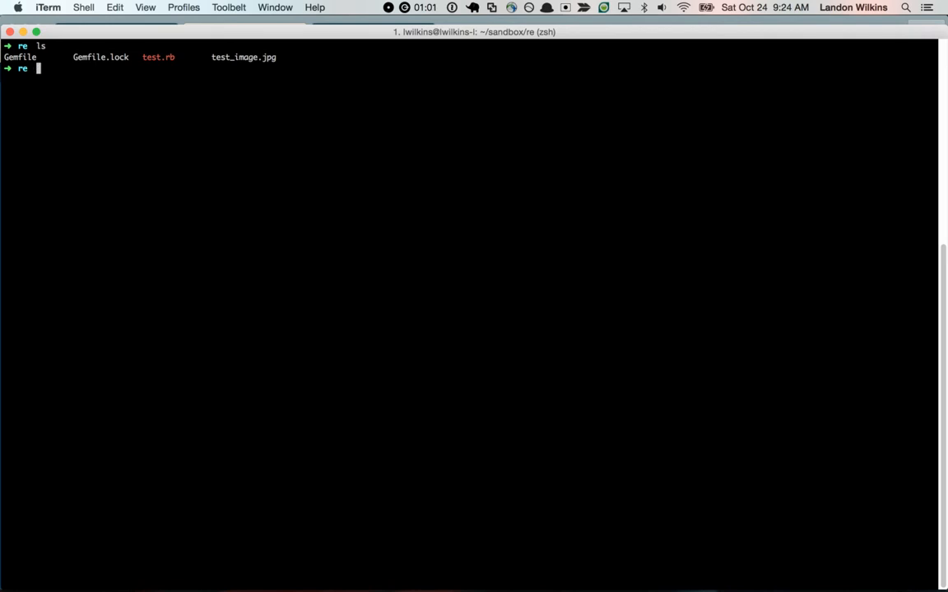
# Make test.rb executable with chmod +x, run it, and view the saved output.jpg.
pyautogui.write('chmod +x')
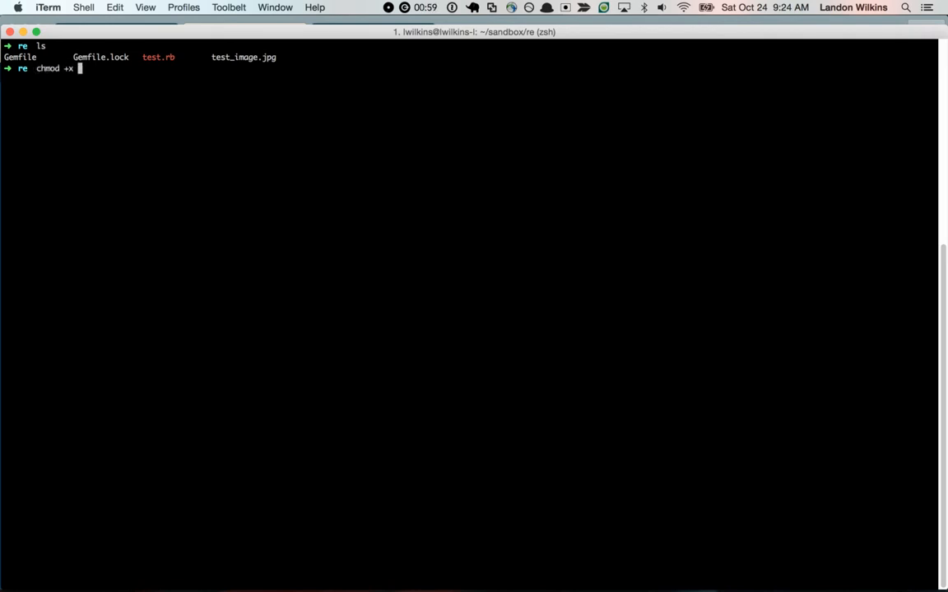
pyautogui.write('test.rb')
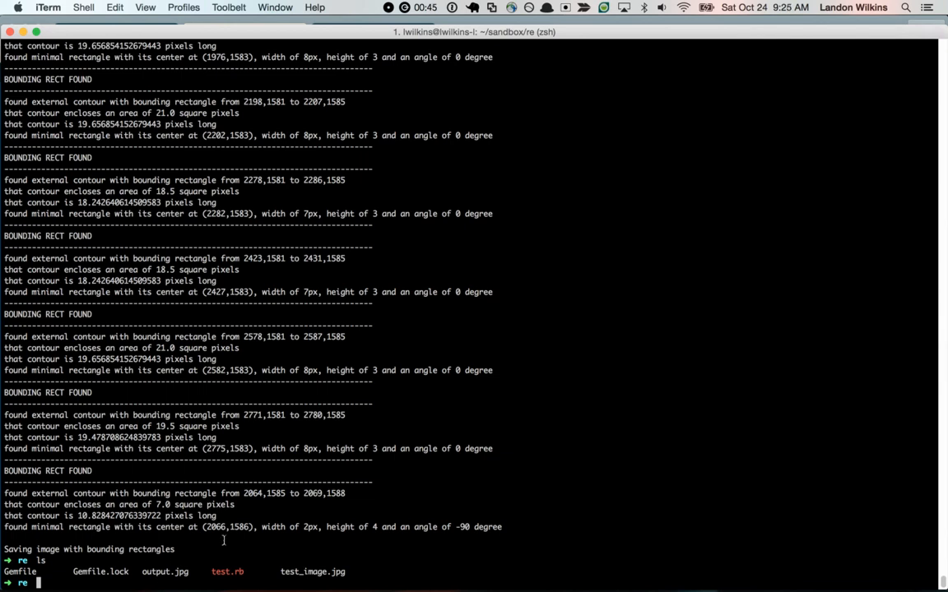
pyautogui.write('open output.jpg')
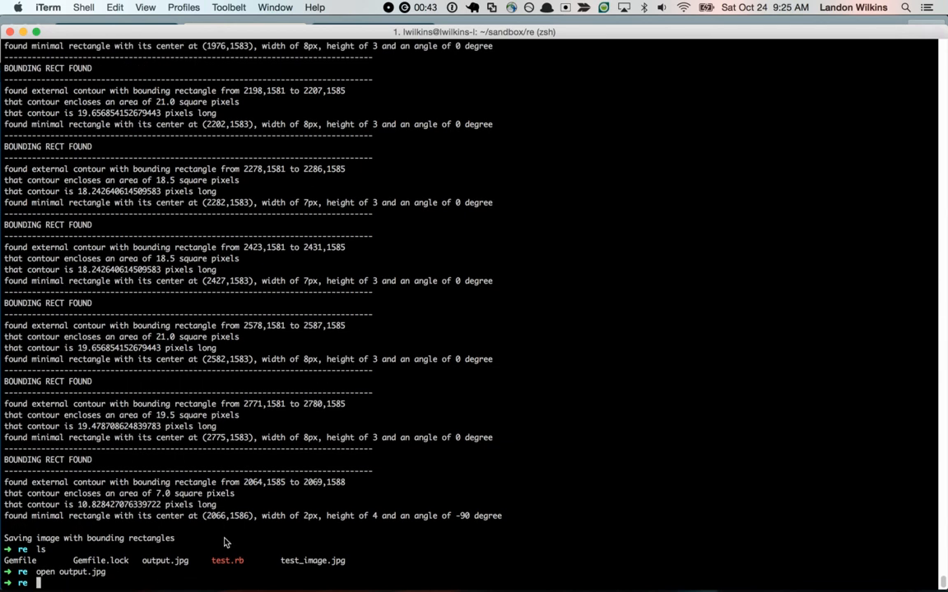